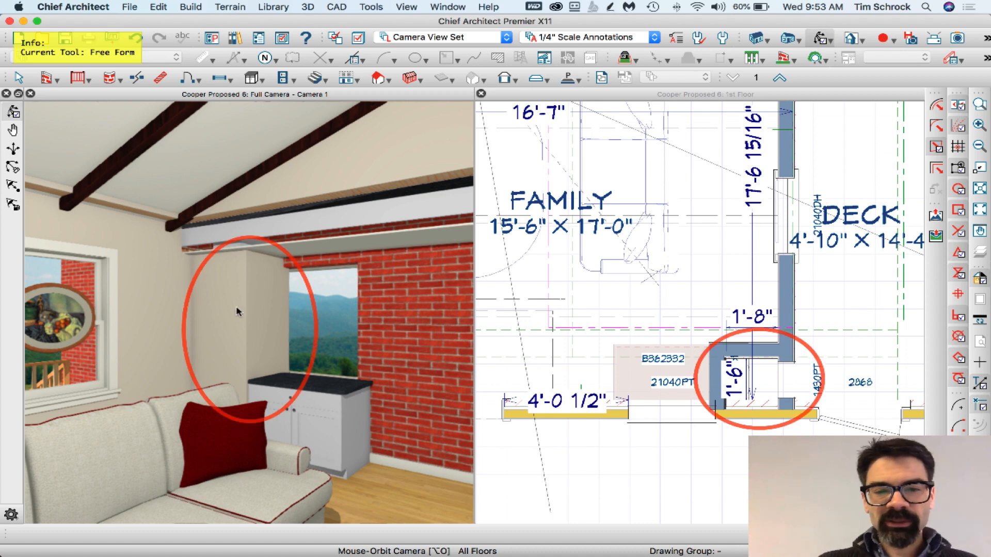
pyautogui.moveTo(694, 390)
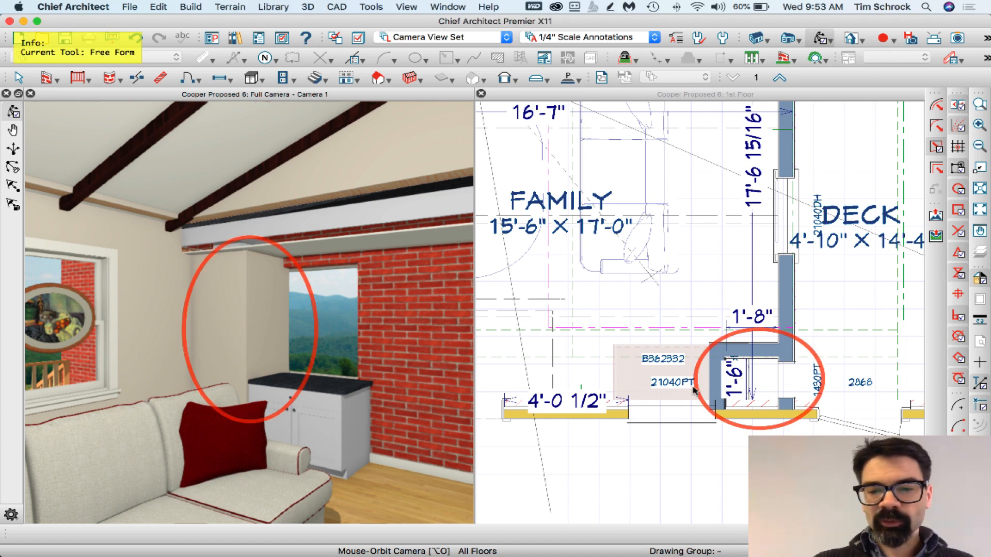
pyautogui.moveTo(753, 366)
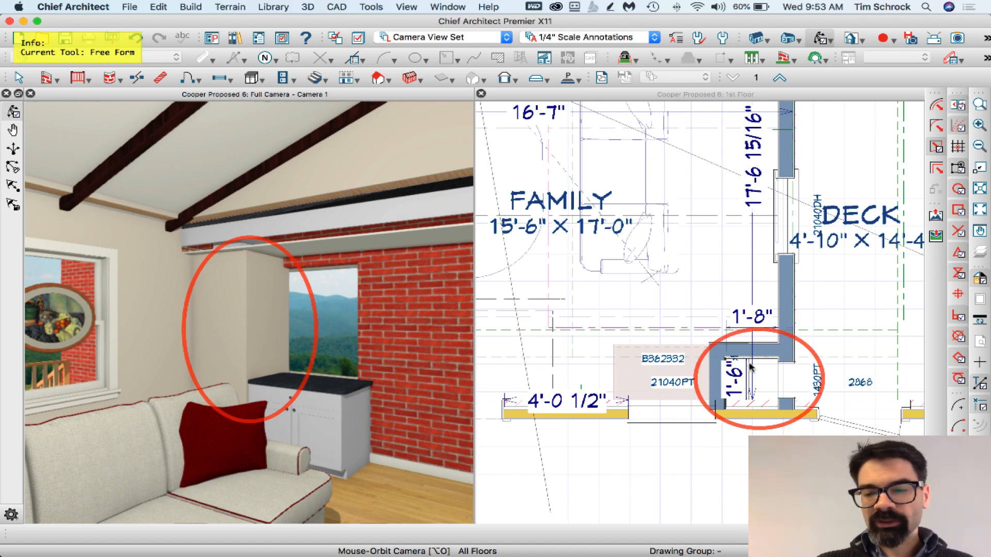
pyautogui.moveTo(249, 385)
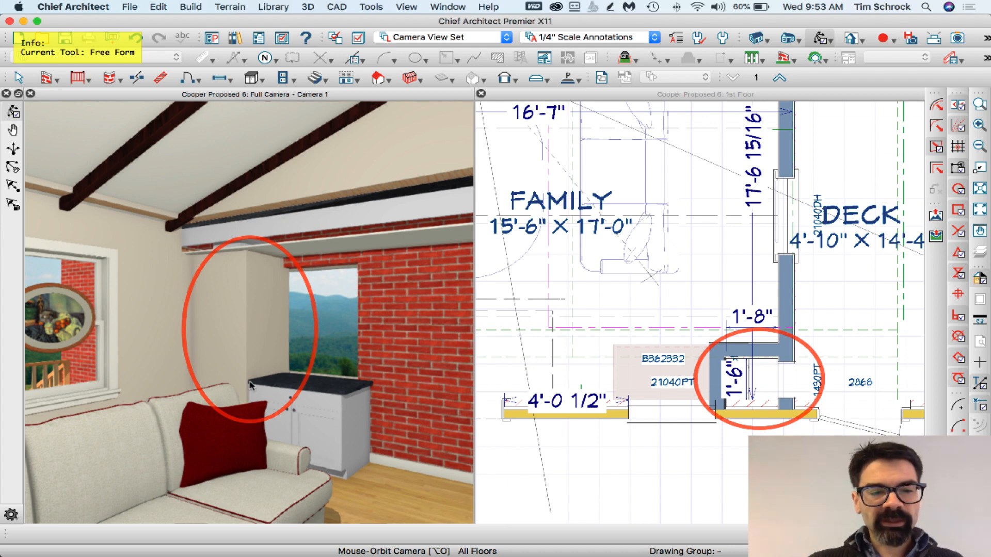
pyautogui.moveTo(238, 380)
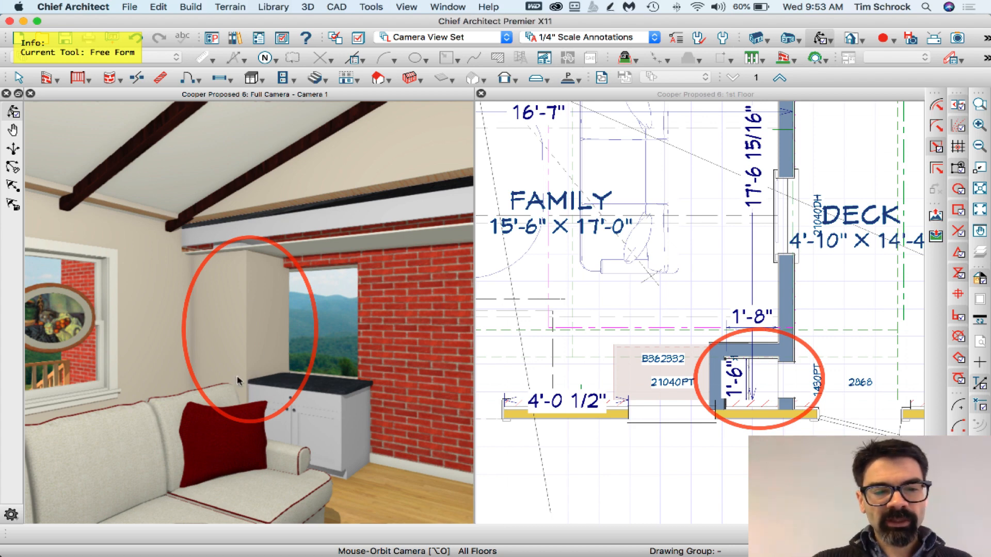
pyautogui.moveTo(280, 382)
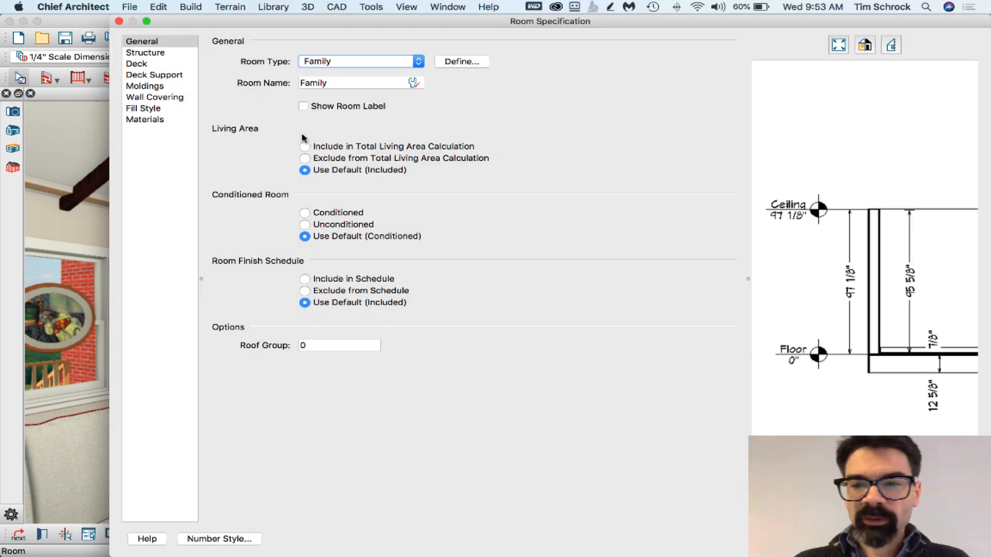
pyautogui.moveTo(403, 135)
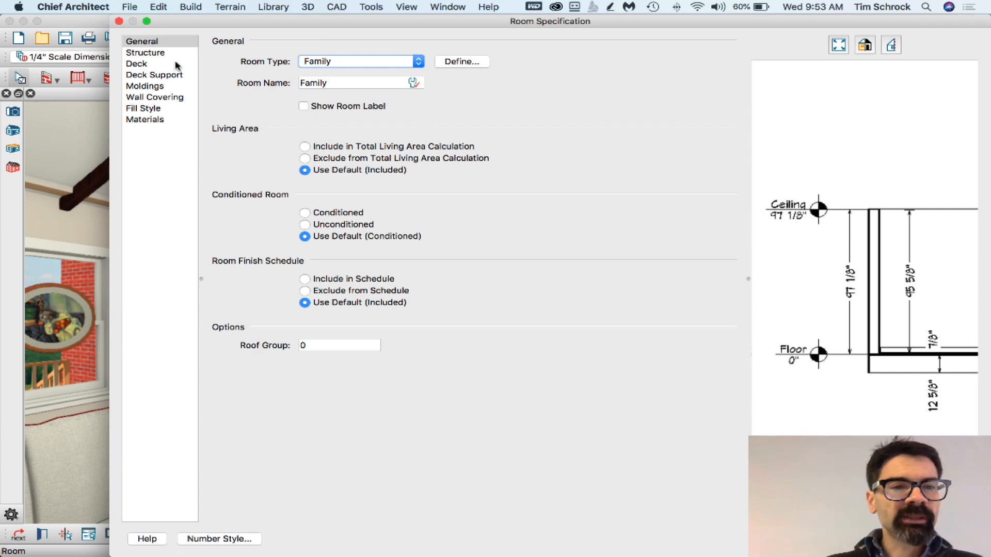
# Enable Flat Ceiling and Shelf Ceiling on the Structure panel and set the ceiling height to 30"
pyautogui.click(146, 53)
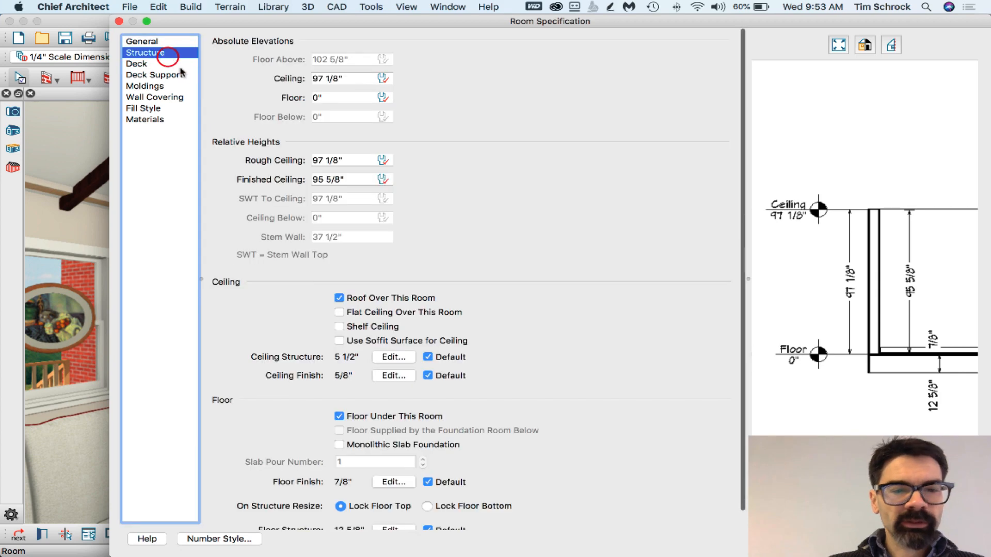
pyautogui.click(339, 311)
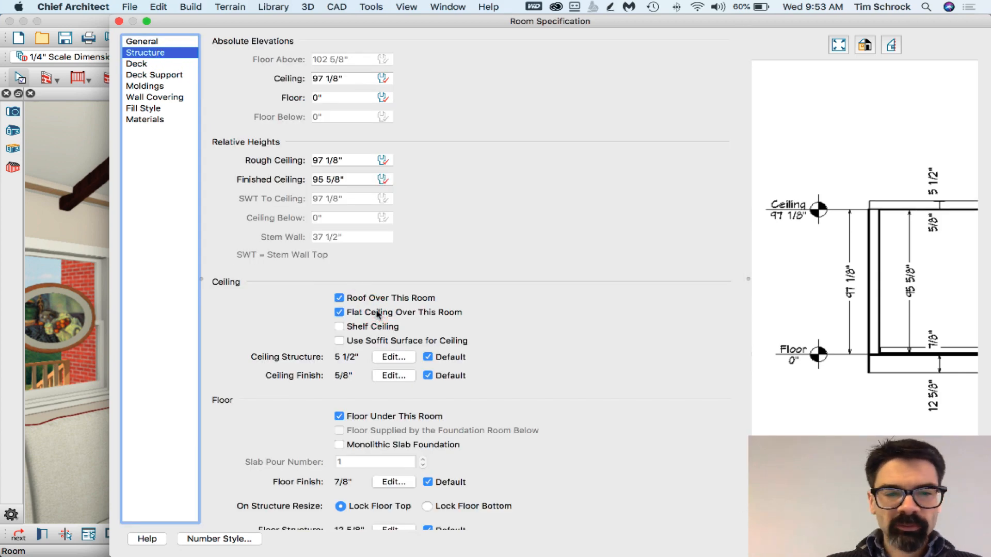
pyautogui.moveTo(475, 323)
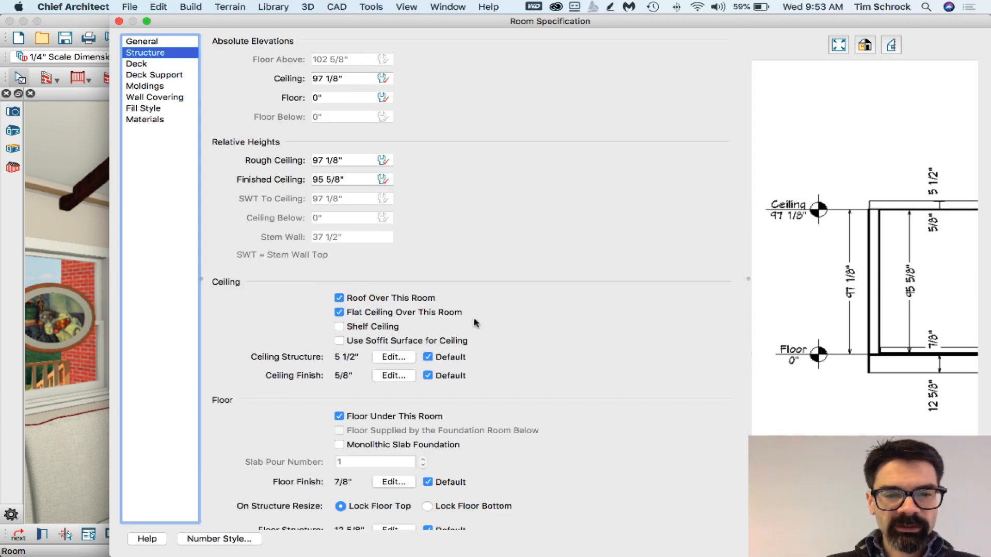
pyautogui.moveTo(370, 344)
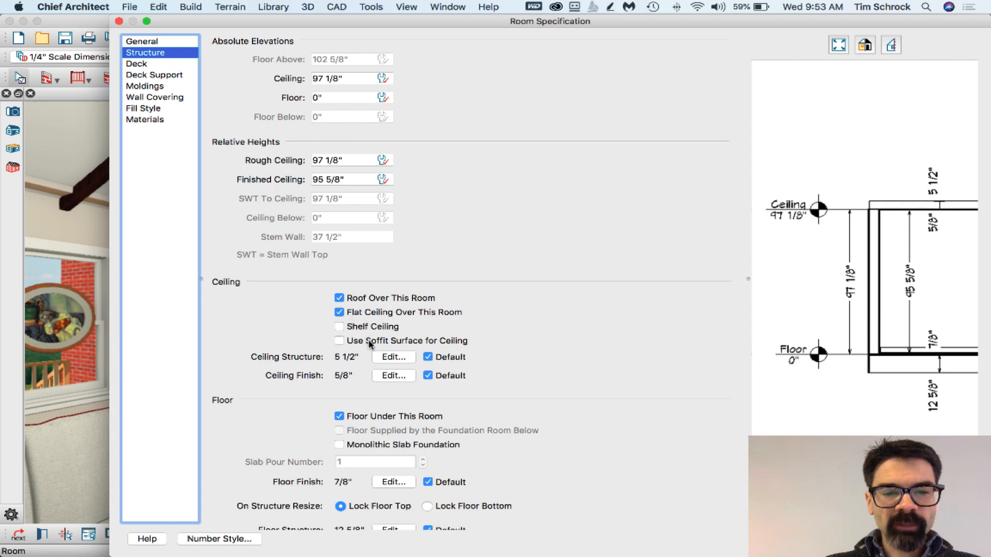
pyautogui.click(339, 327)
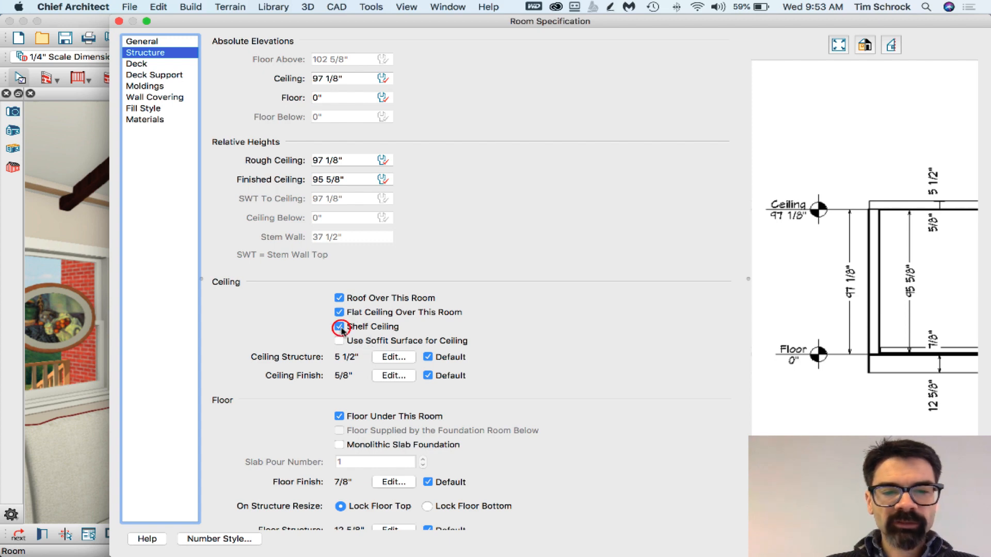
pyautogui.click(340, 328)
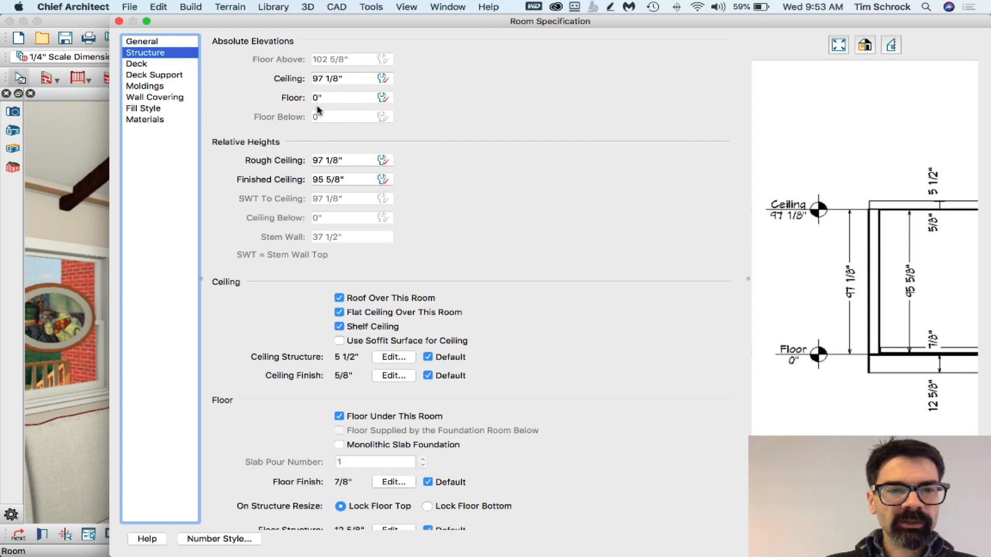
pyautogui.click(333, 79)
pyautogui.write('30')
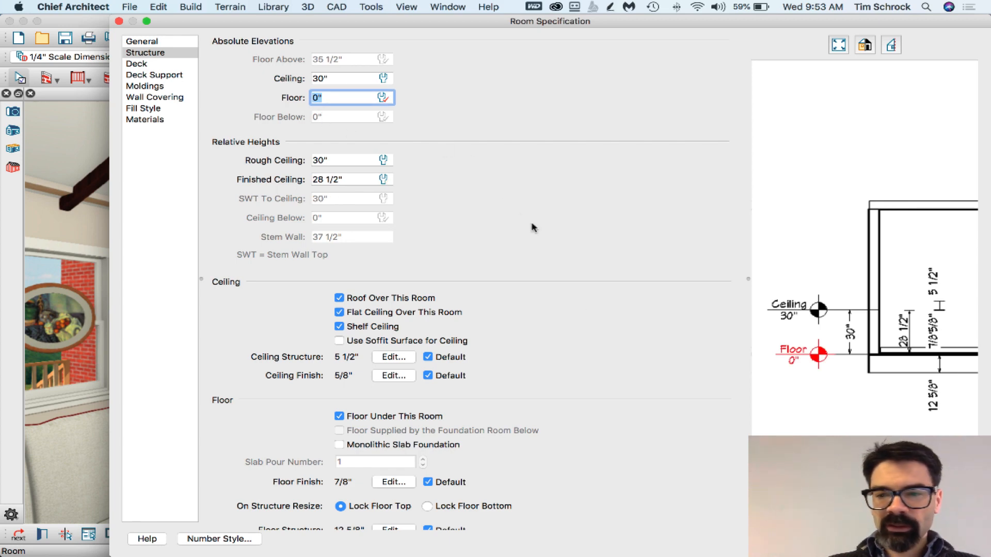
pyautogui.moveTo(363, 331)
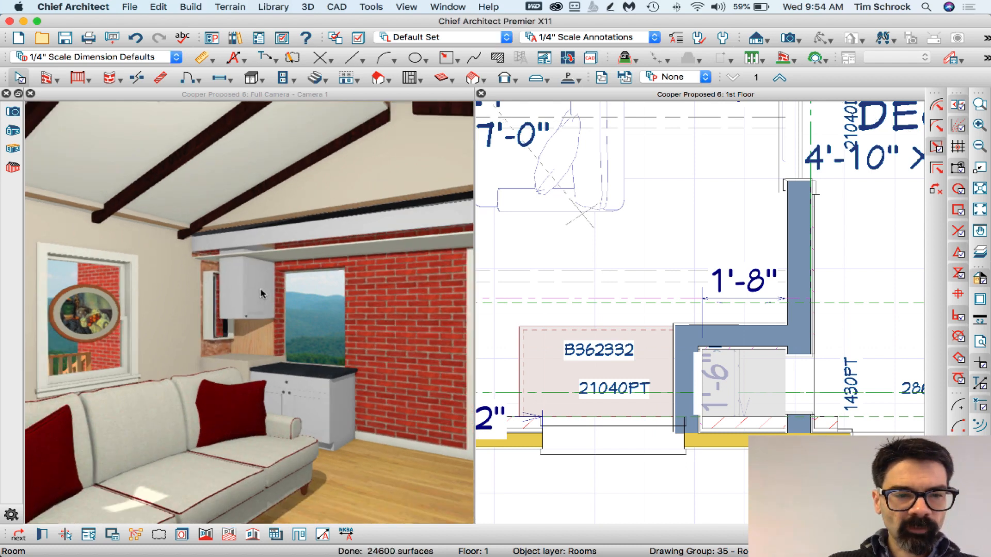
pyautogui.moveTo(254, 299)
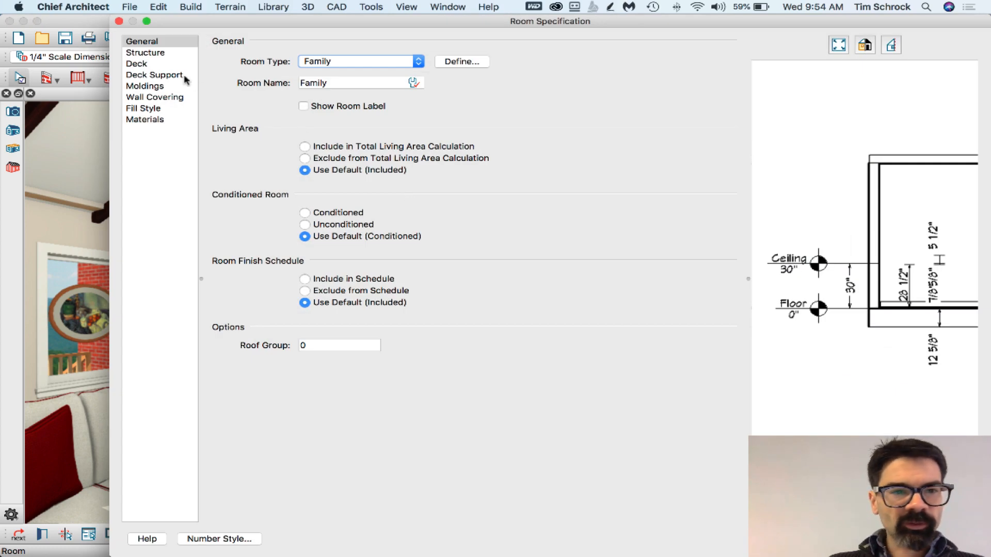
# Select the dropped box and the 16-inch pass-through opening in the camera view to check them
pyautogui.click(145, 53)
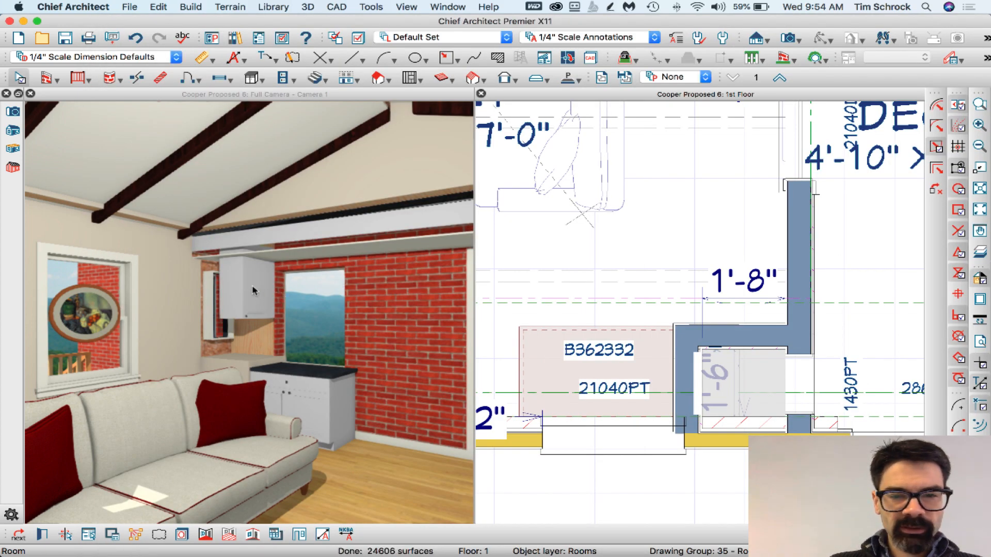
pyautogui.click(252, 286)
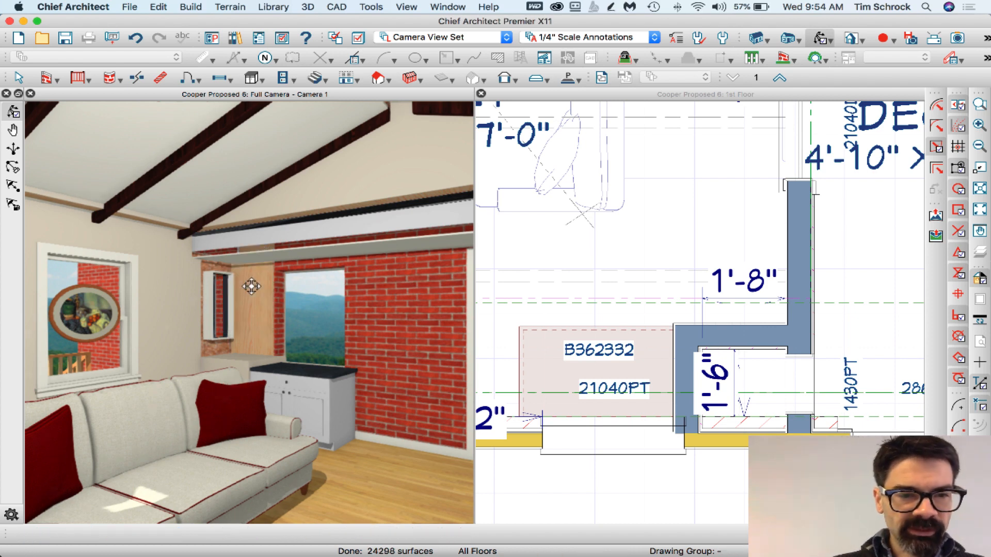
pyautogui.moveTo(231, 282)
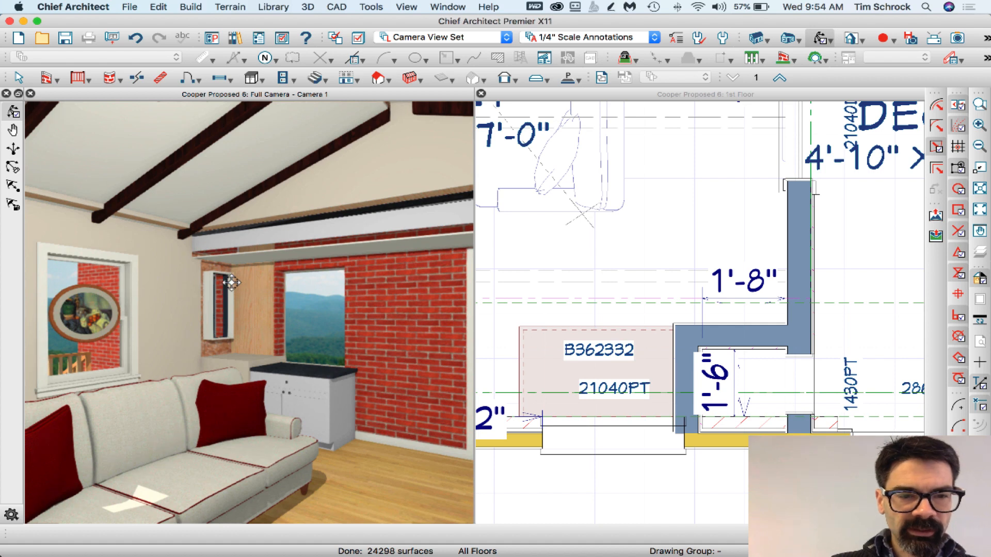
pyautogui.click(218, 281)
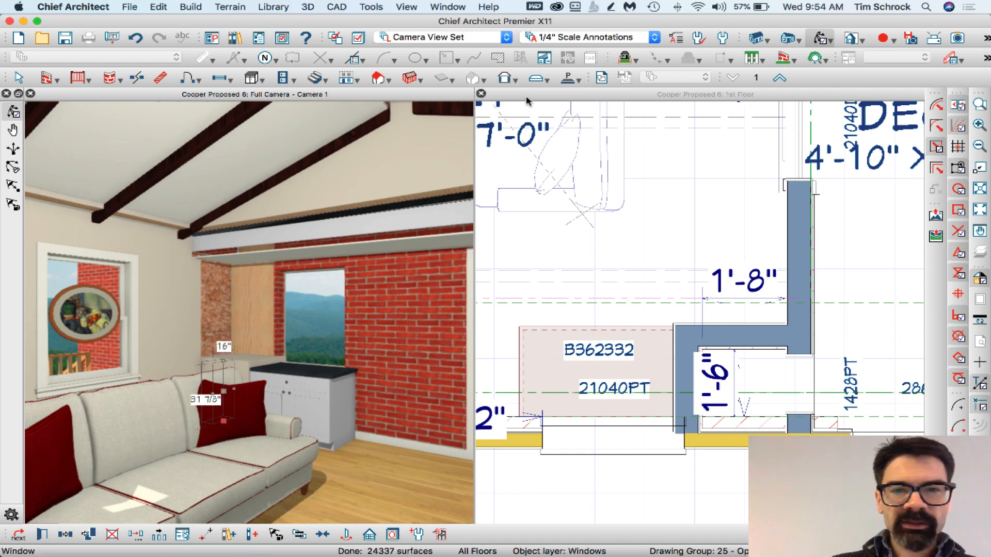
# Create an elevation facing the opening and set the pass-through height to 30" in Window Specification
pyautogui.click(755, 37)
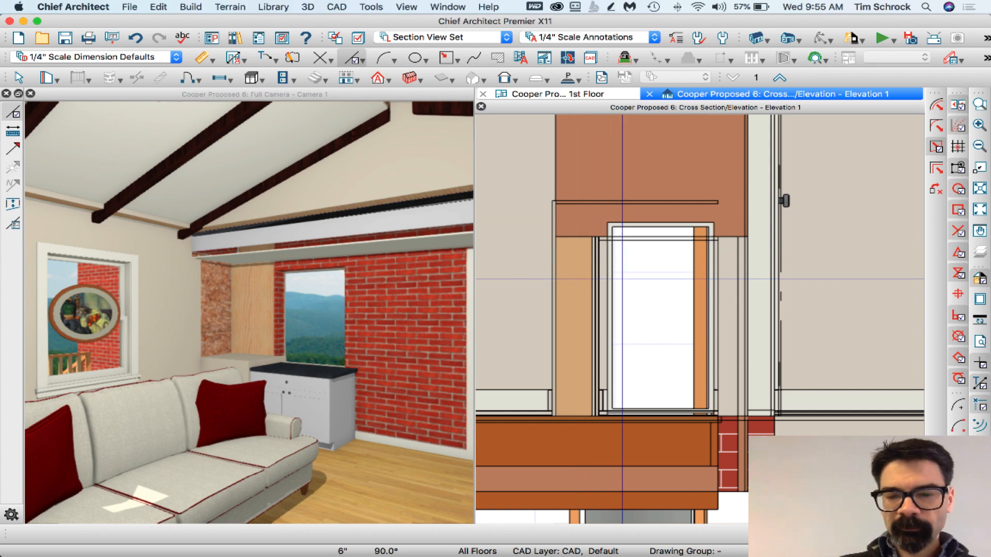
pyautogui.click(611, 225)
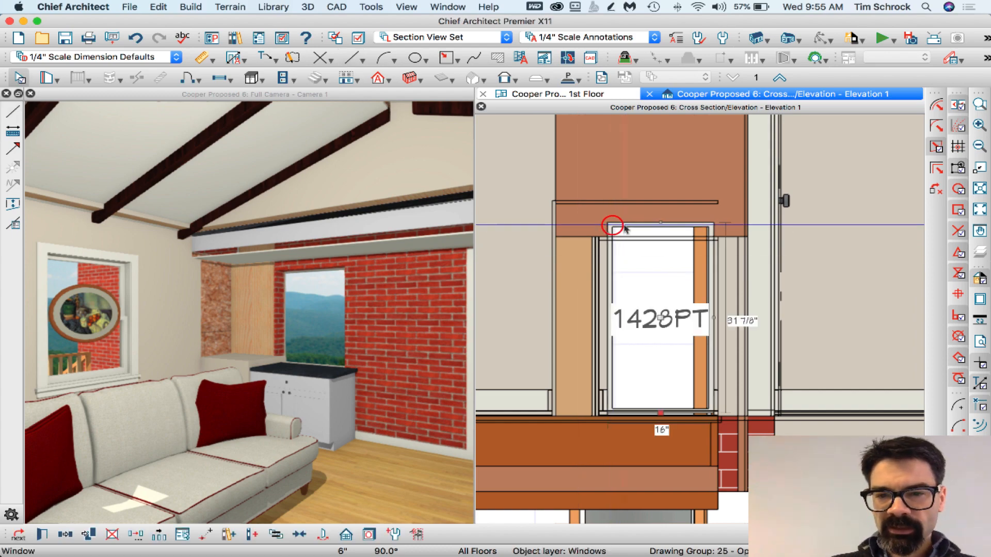
pyautogui.doubleClick(660, 318)
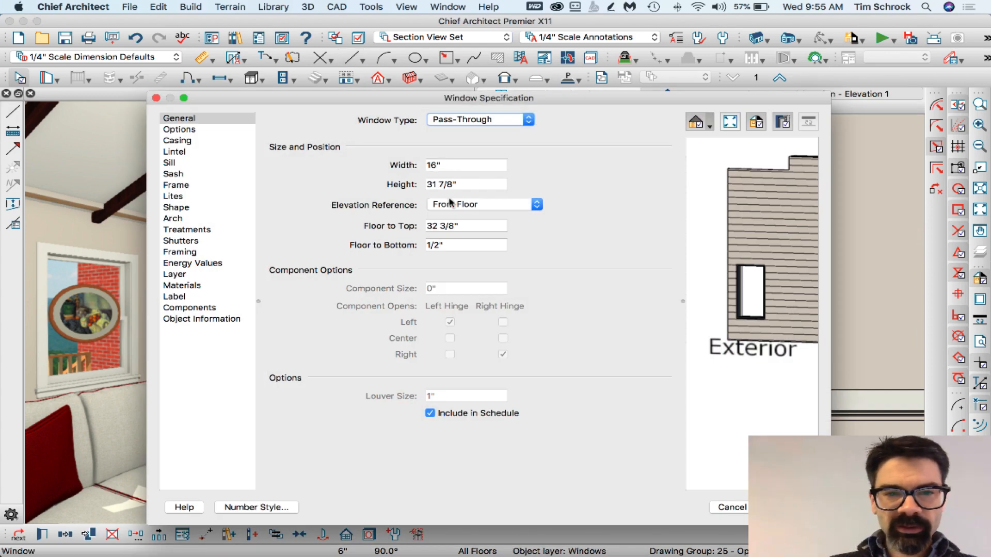
pyautogui.write('30"')
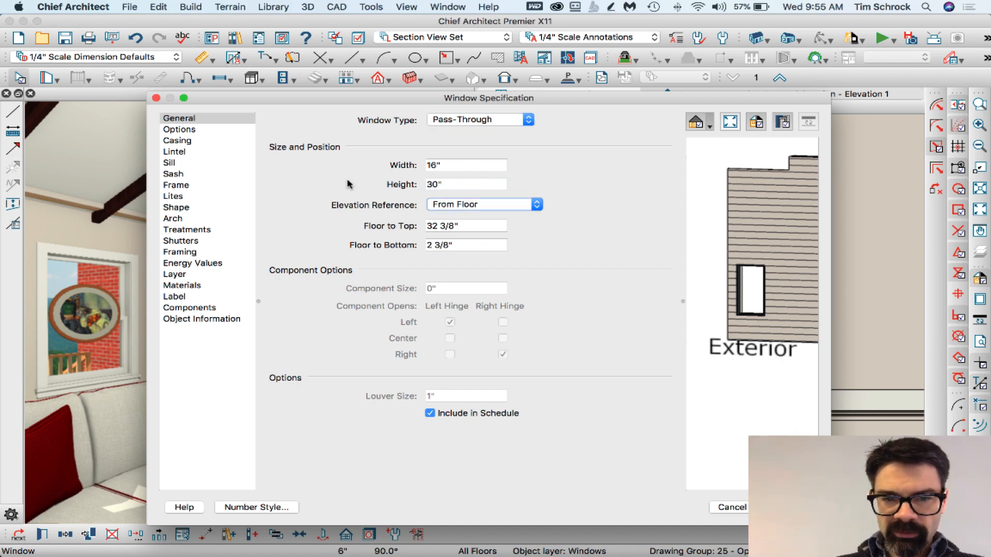
pyautogui.click(466, 226)
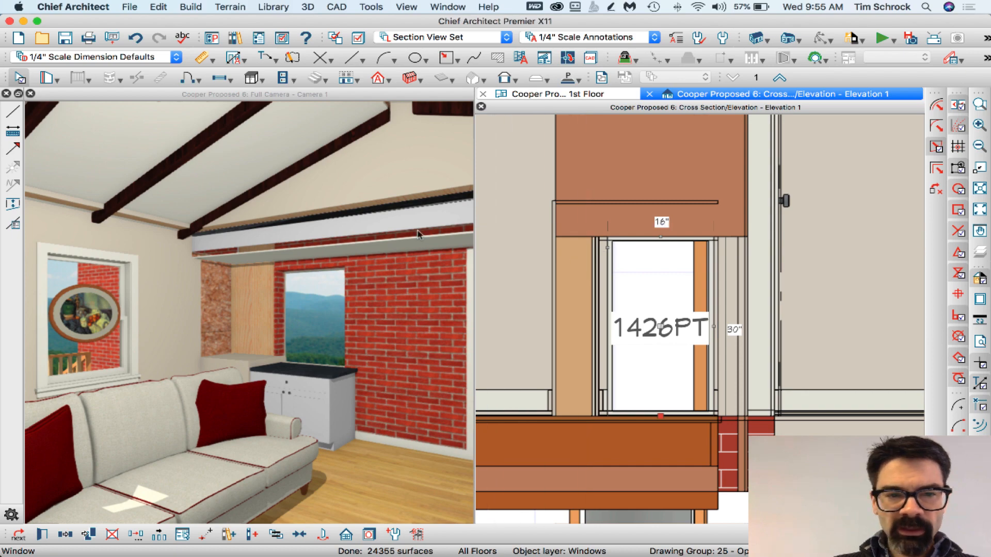
# Edit the room's ceiling structure so the Fir Framing layer is 3/4" thick and confirm
pyautogui.click(556, 94)
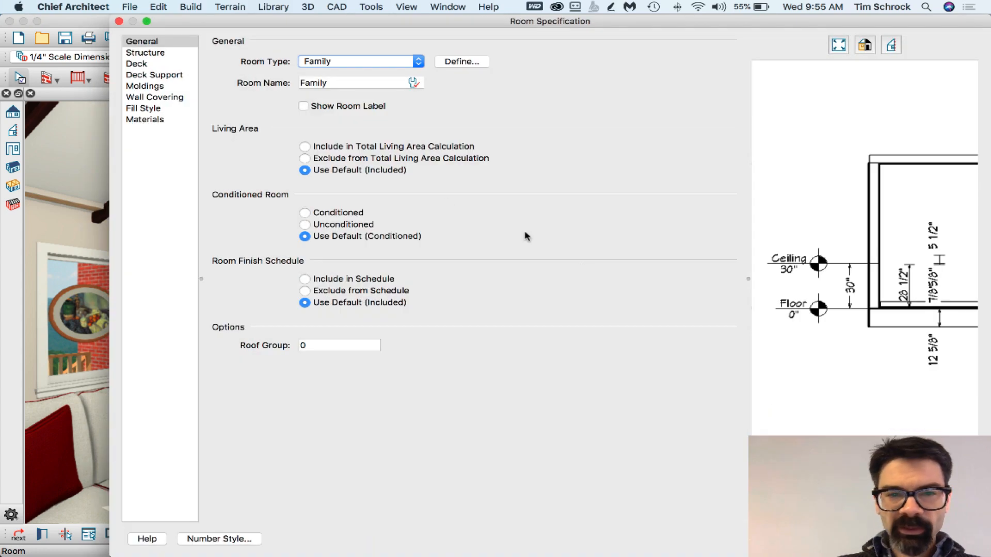
pyautogui.click(146, 53)
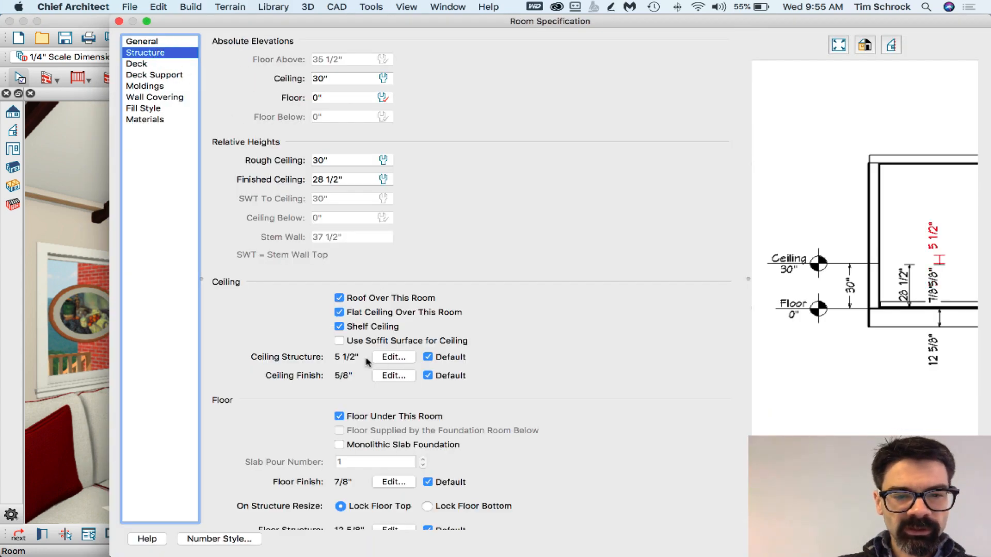
pyautogui.click(393, 357)
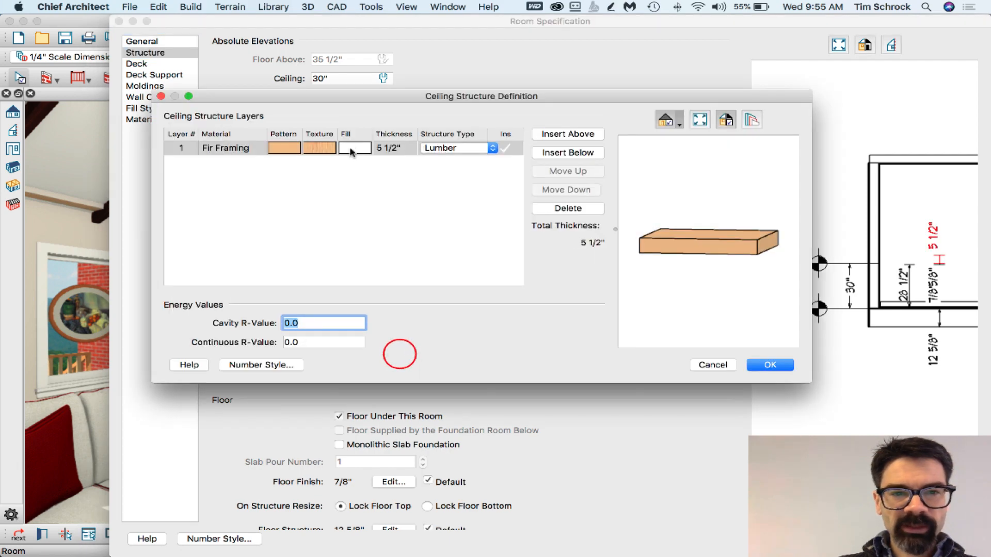
pyautogui.click(394, 147)
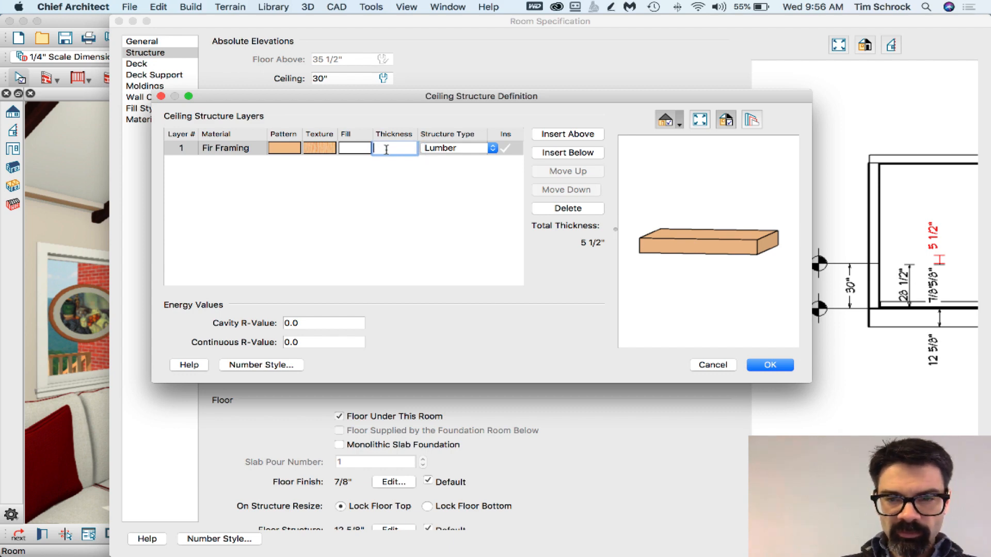
pyautogui.write('3/4"')
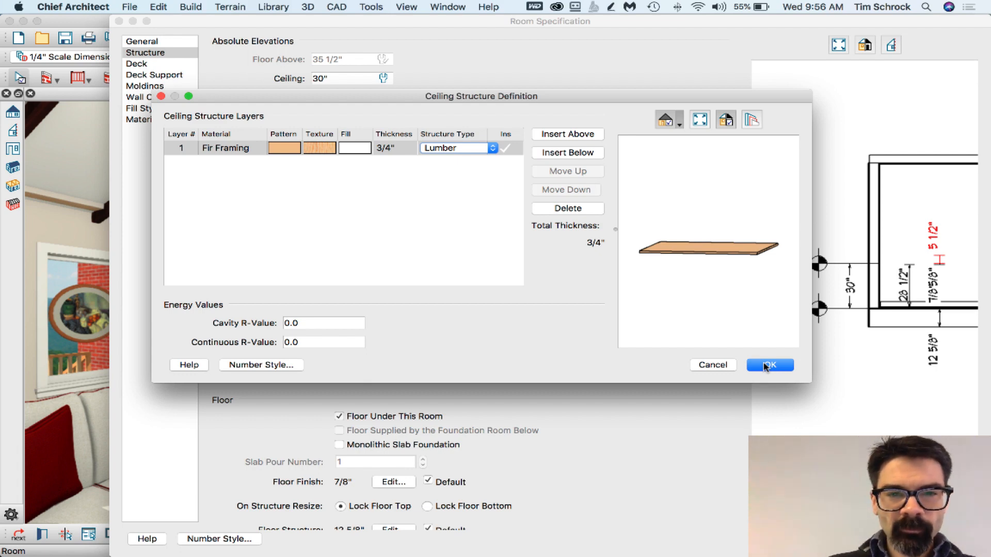
pyautogui.click(768, 365)
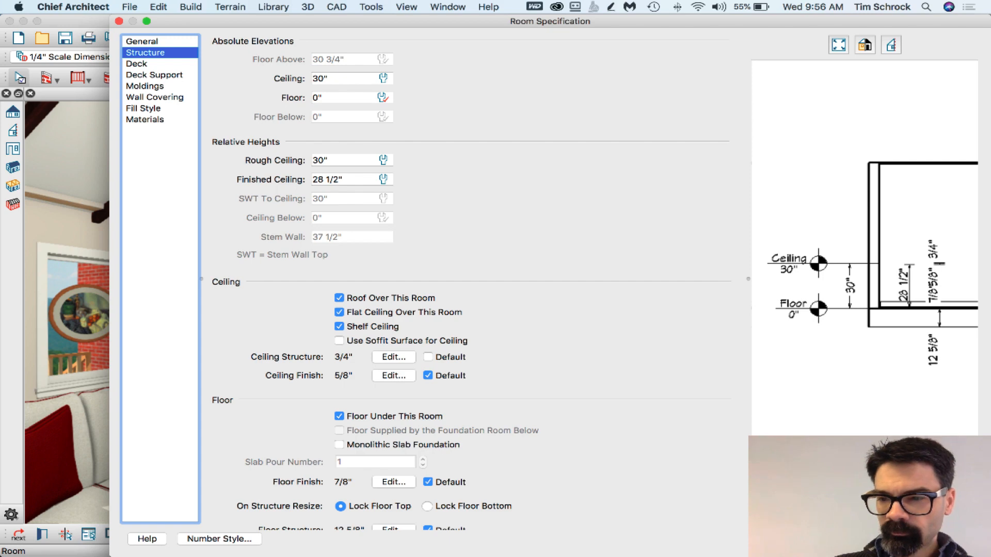
pyautogui.moveTo(753, 318)
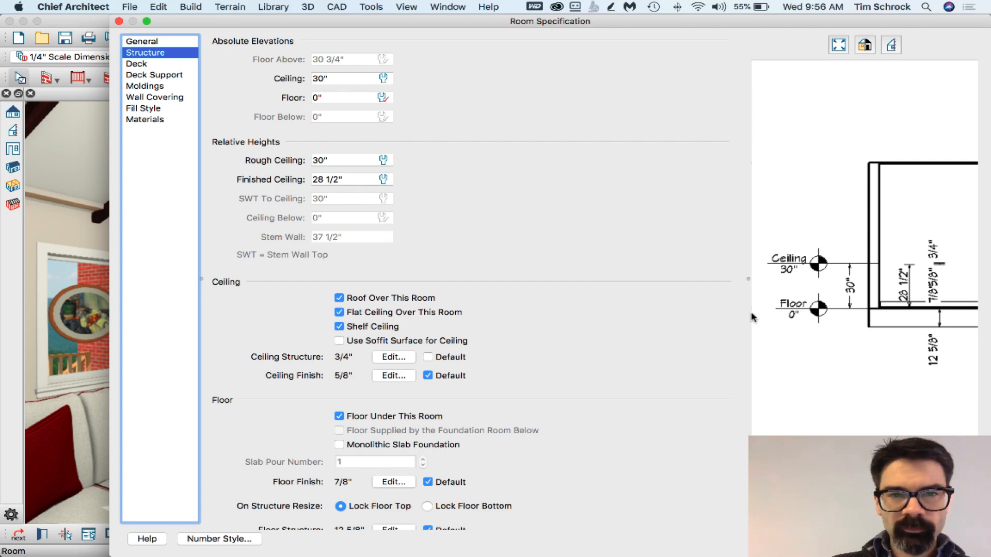
pyautogui.moveTo(948, 274)
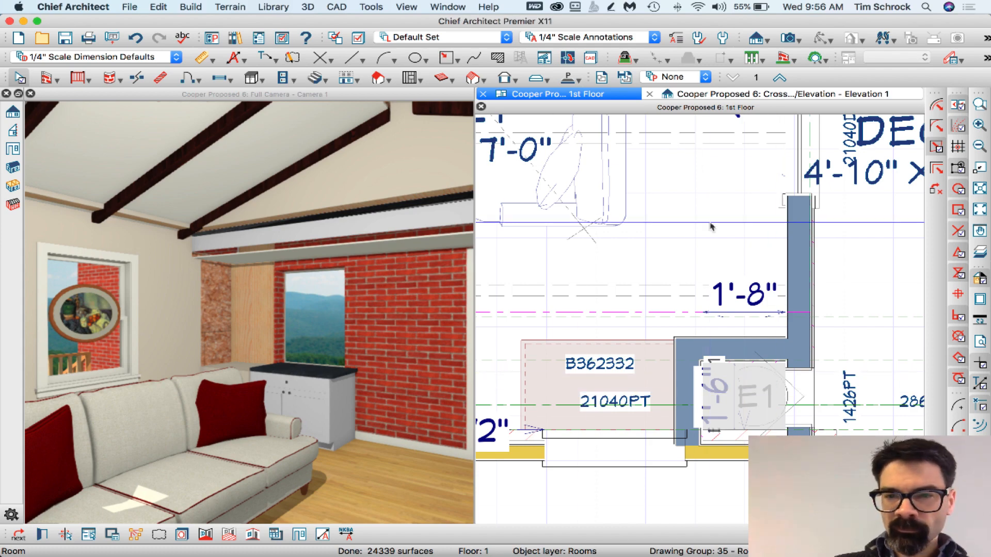
# Start a custom countertop over base cabinet B362332 in the floor plan
pyautogui.click(784, 94)
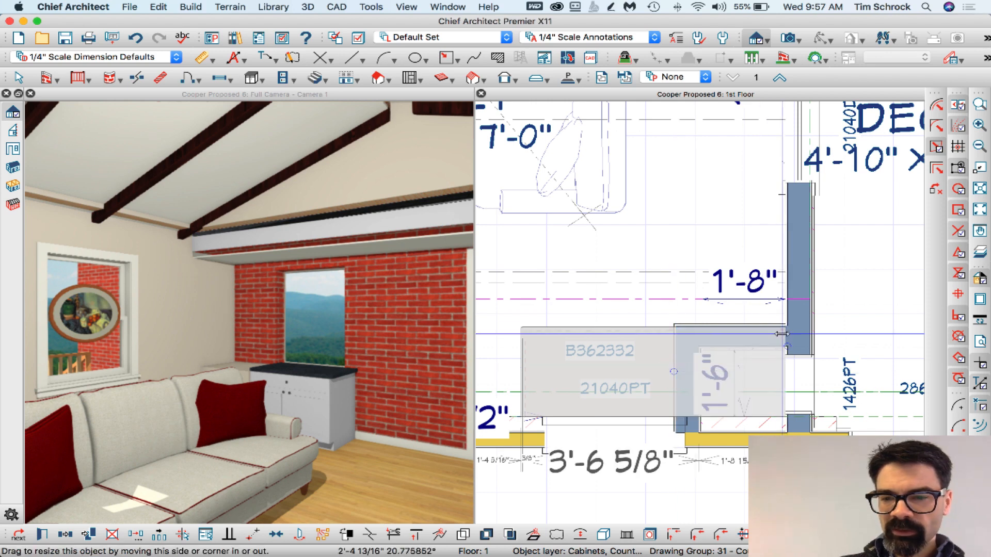
# Drag the countertop's edge handle across the short wall into the pass-through opening
pyautogui.moveTo(776, 333); pyautogui.dragTo(776, 326)
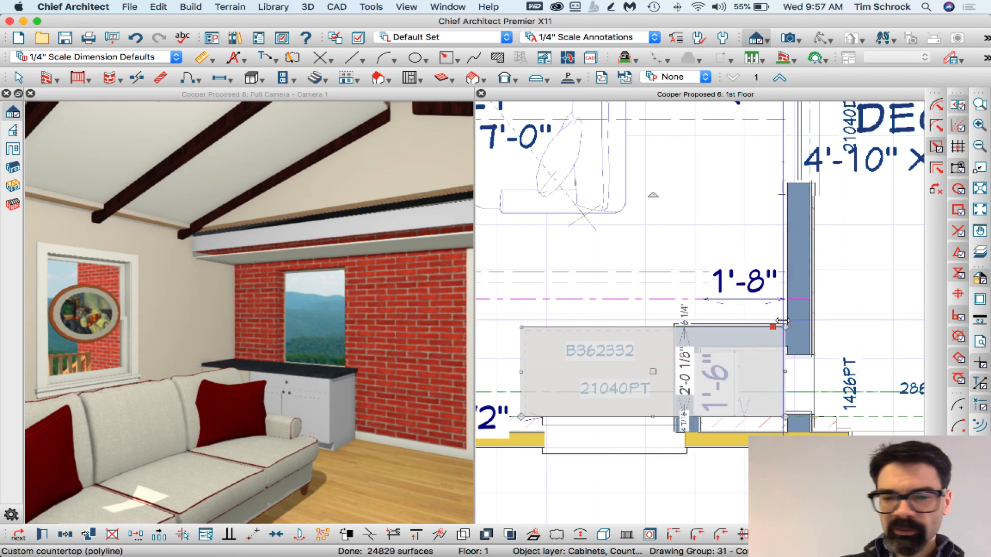